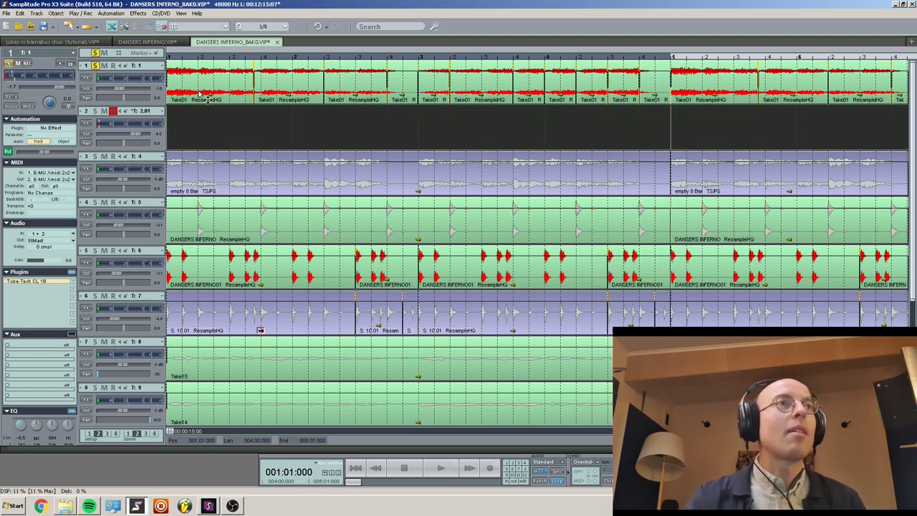
Step: Search Spotify for 'dansers' and bring up Danser's Inferno's album Creation 1 with Badinage
{"action": "left_click", "coordinate": [441, 467]}
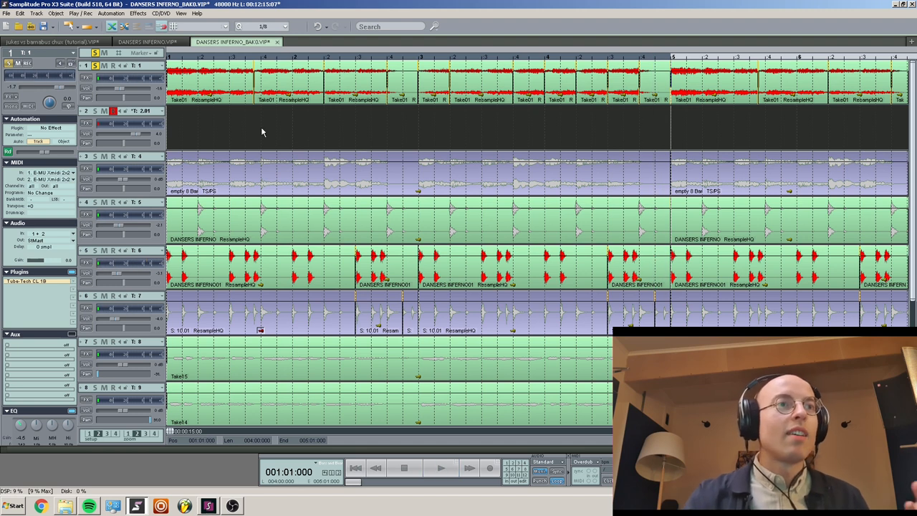
{"action": "left_click", "coordinate": [89, 506]}
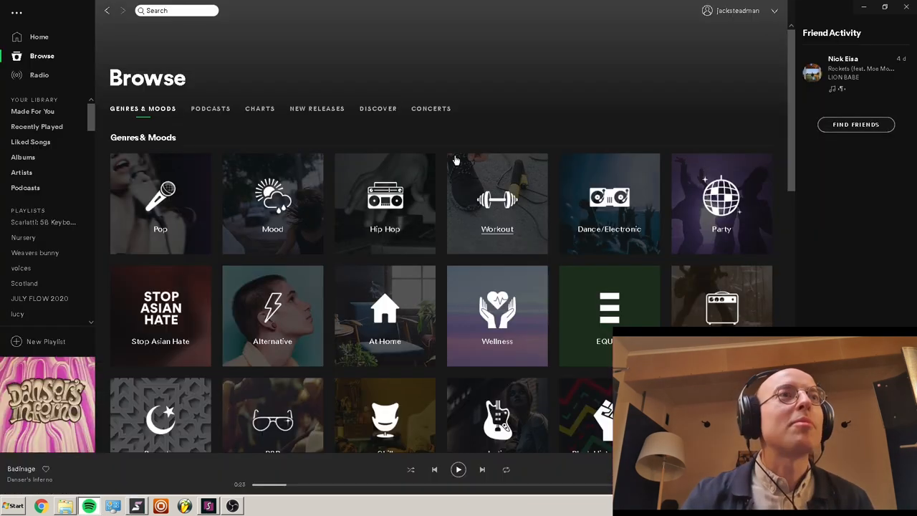
{"action": "type", "text": "dansers inferno"}
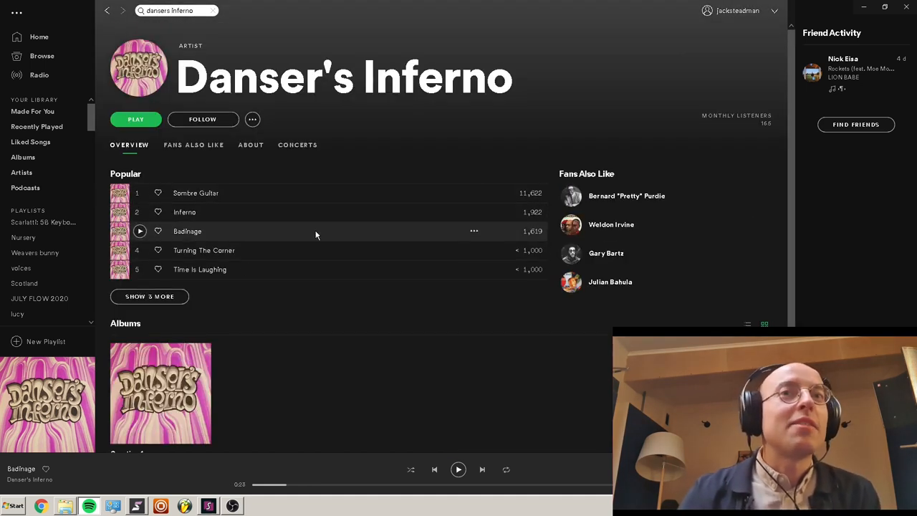
{"action": "left_click", "coordinate": [161, 392]}
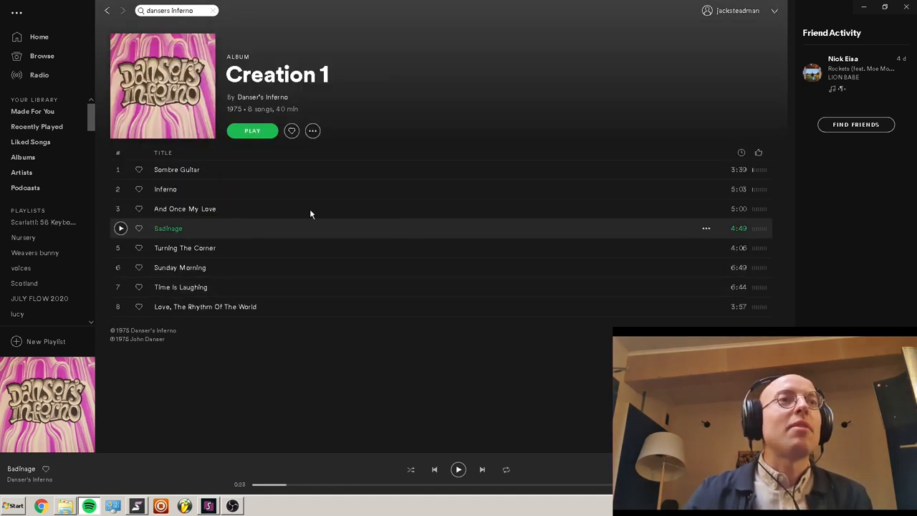
{"action": "mouse_move", "coordinate": [263, 232]}
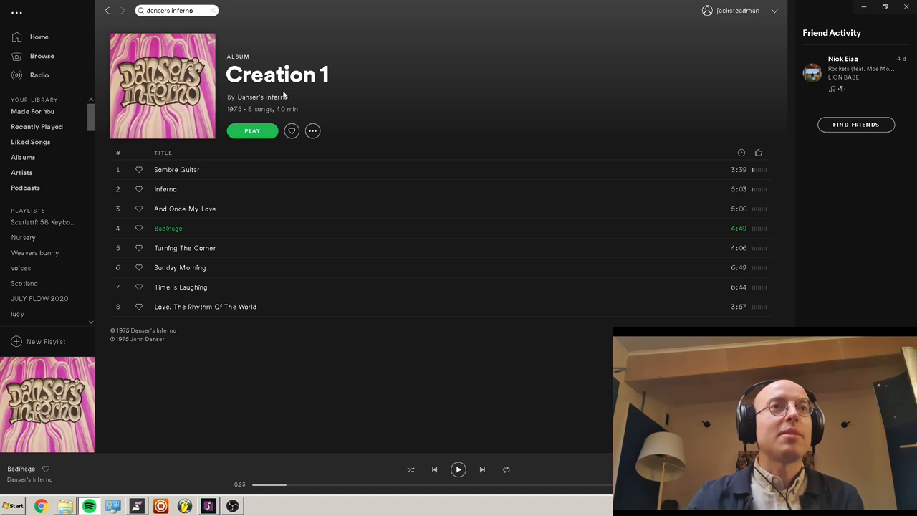
{"action": "mouse_move", "coordinate": [356, 93]}
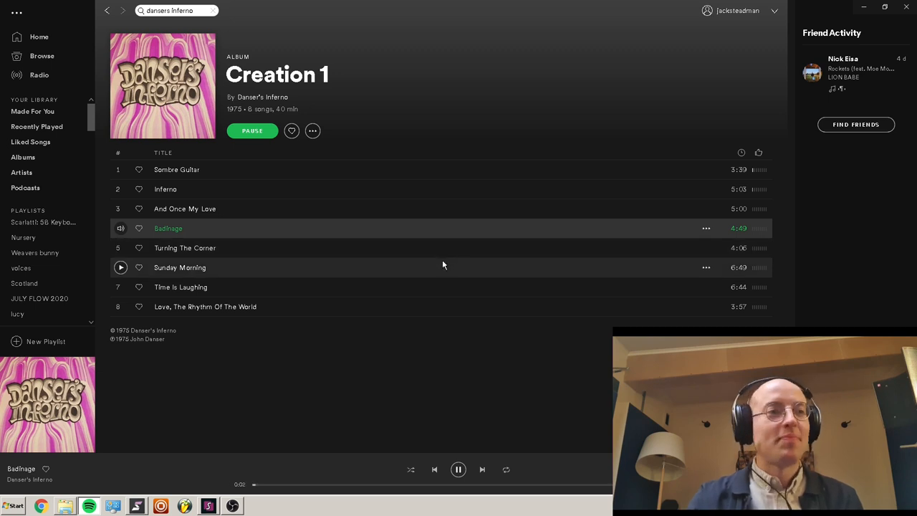
{"action": "mouse_move", "coordinate": [375, 248]}
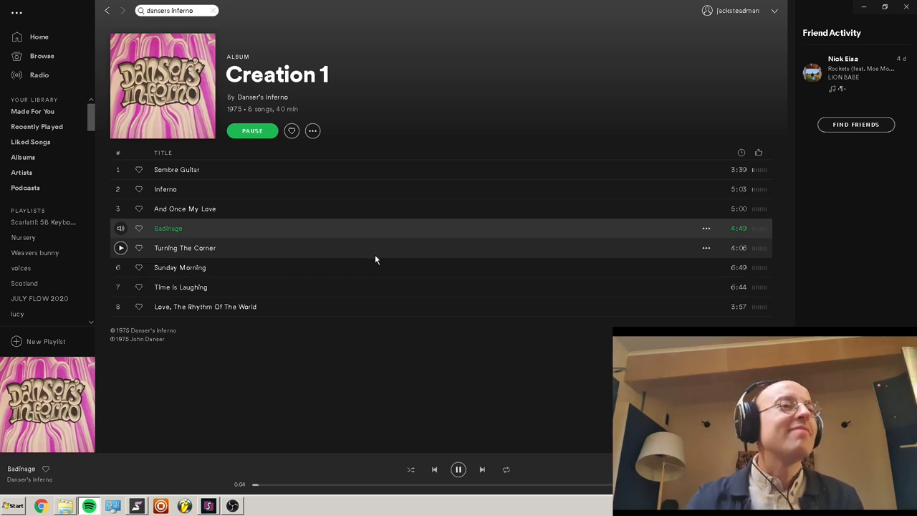
{"action": "mouse_move", "coordinate": [352, 252]}
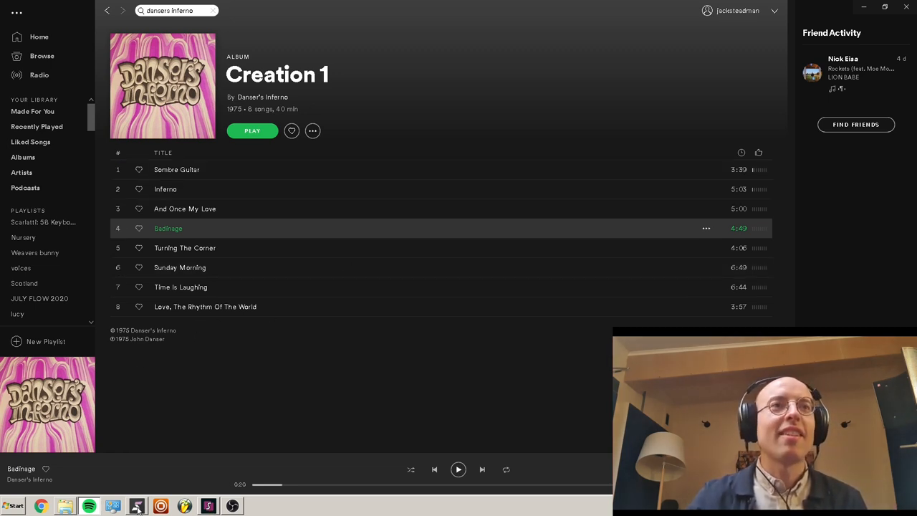
Step: Record Badinage from Spotify onto the empty second track of the project
{"action": "left_click", "coordinate": [134, 507]}
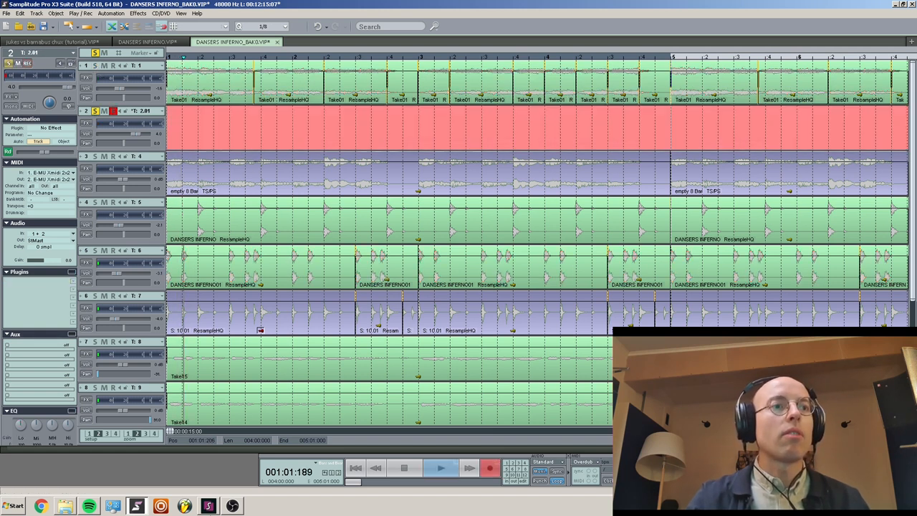
{"action": "left_click", "coordinate": [89, 506]}
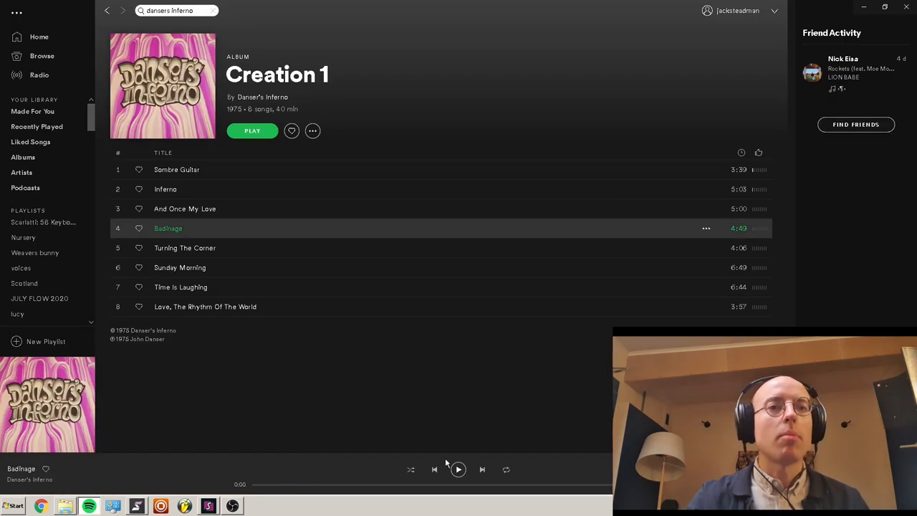
{"action": "left_click", "coordinate": [458, 470]}
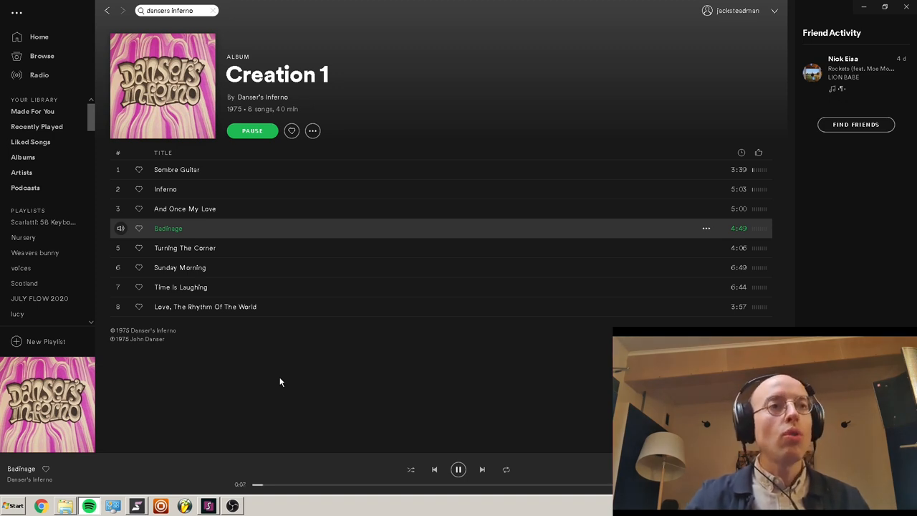
{"action": "mouse_move", "coordinate": [155, 467]}
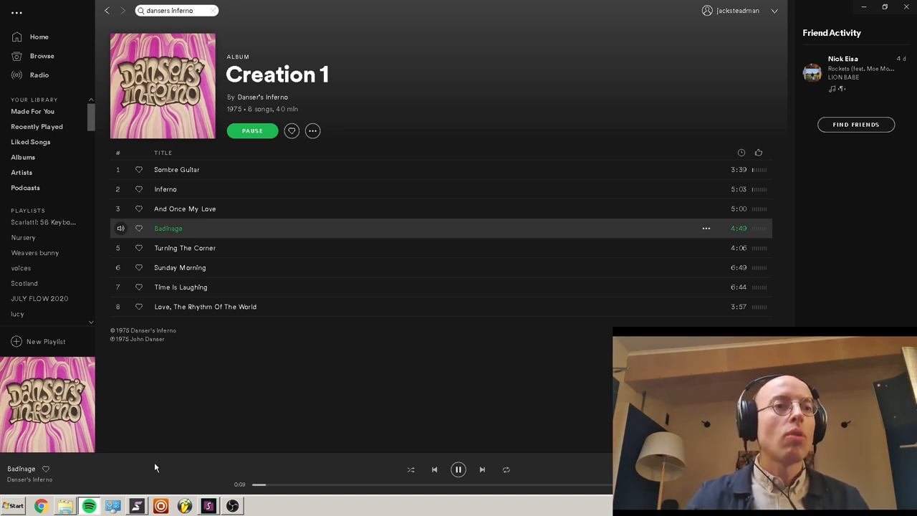
{"action": "left_click", "coordinate": [135, 506]}
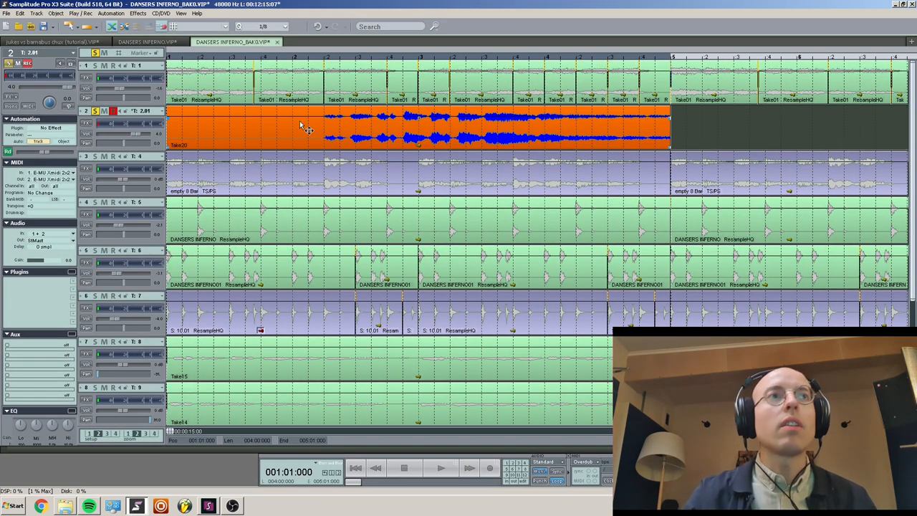
Step: Stop recording, then lower the take's Time/Pitch resample in the Object Editor so it plays slower
{"action": "left_click", "coordinate": [442, 467]}
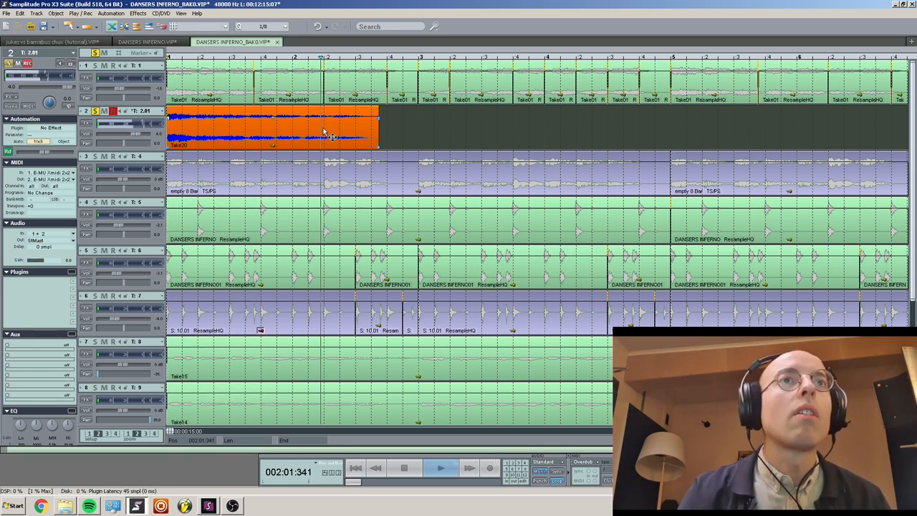
{"action": "double_click", "coordinate": [279, 132]}
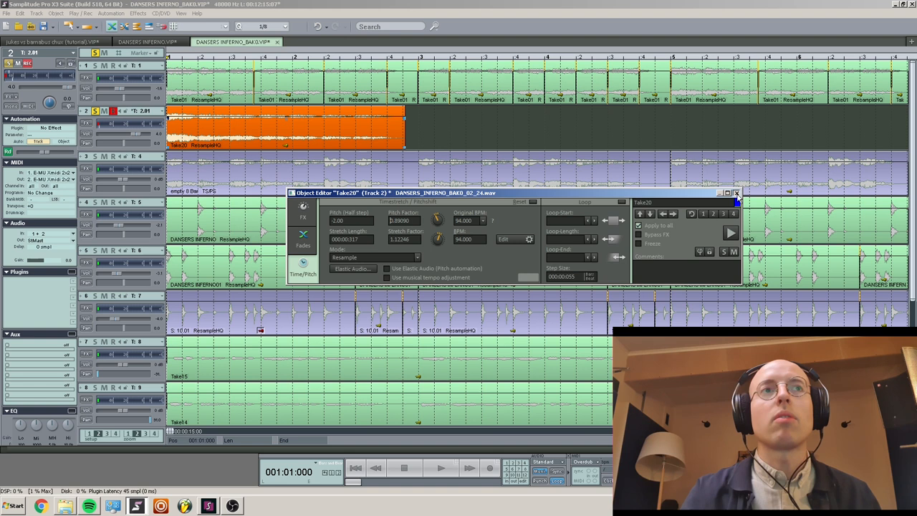
{"action": "left_click", "coordinate": [736, 194]}
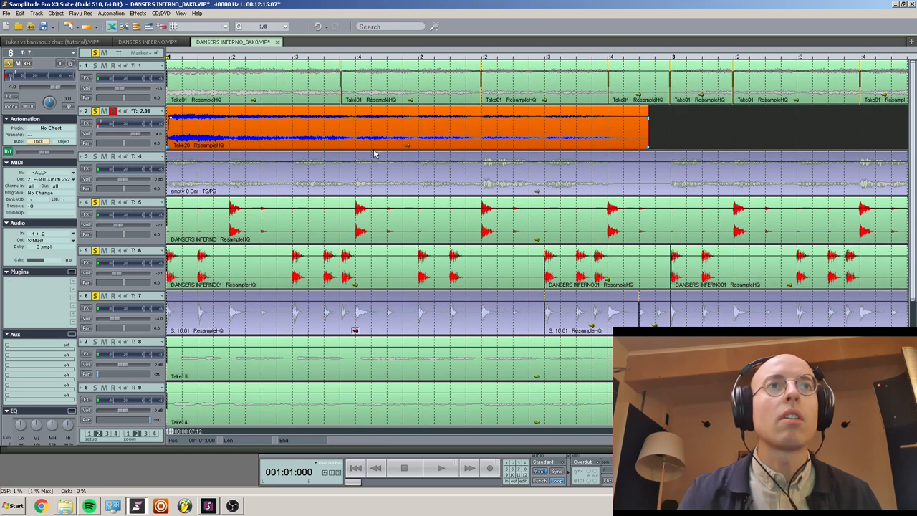
Step: Audition the pitched sample, split it into two pieces and move the later piece along track 2
{"action": "left_click", "coordinate": [442, 467]}
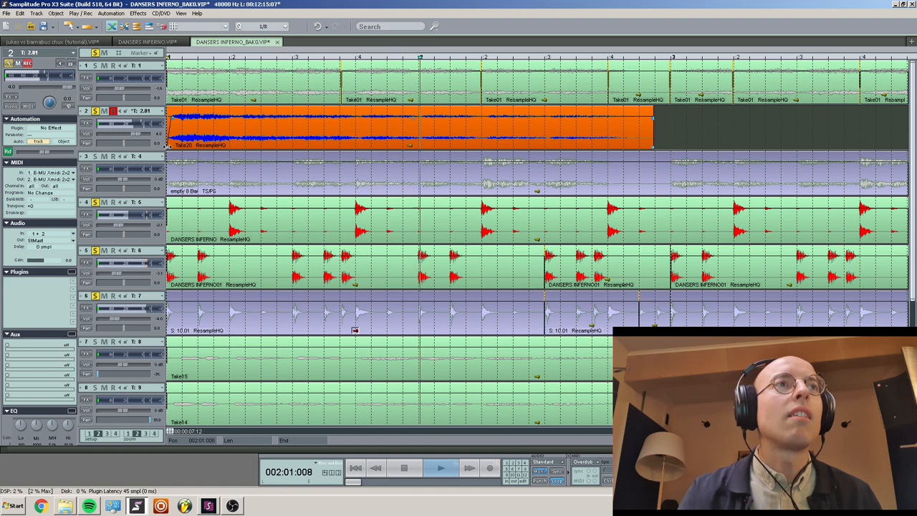
{"action": "left_click", "coordinate": [616, 136]}
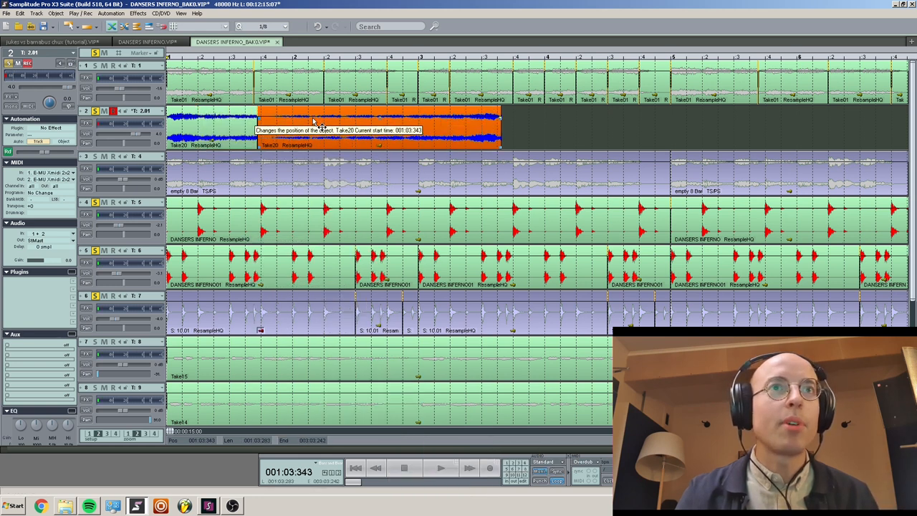
{"action": "left_click_drag", "start_coordinate": [322, 129], "coordinate": [473, 129]}
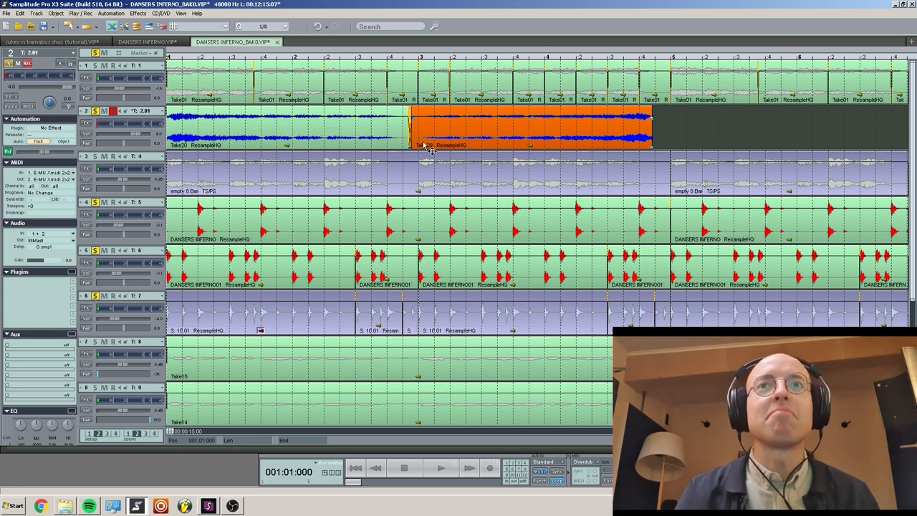
{"action": "left_click", "coordinate": [442, 467]}
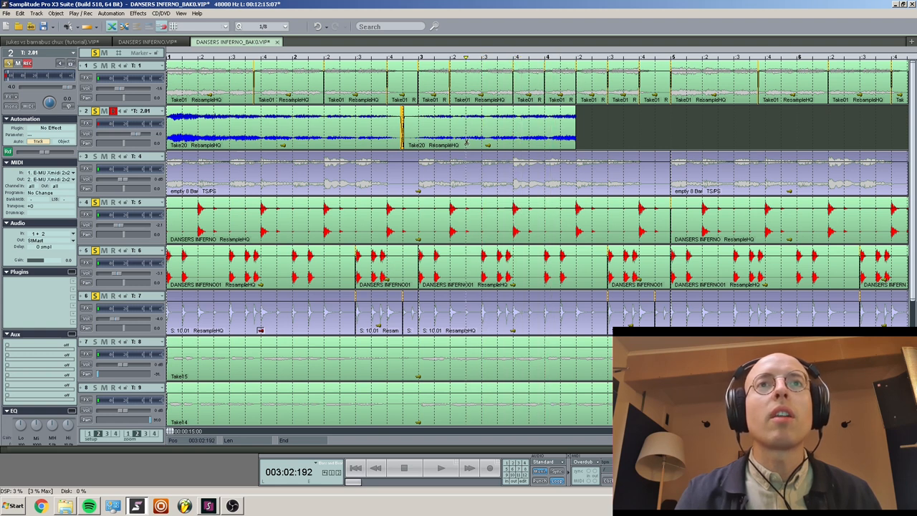
Step: Play the sample over the beat, then cut a short slice off its end
{"action": "left_click", "coordinate": [455, 164]}
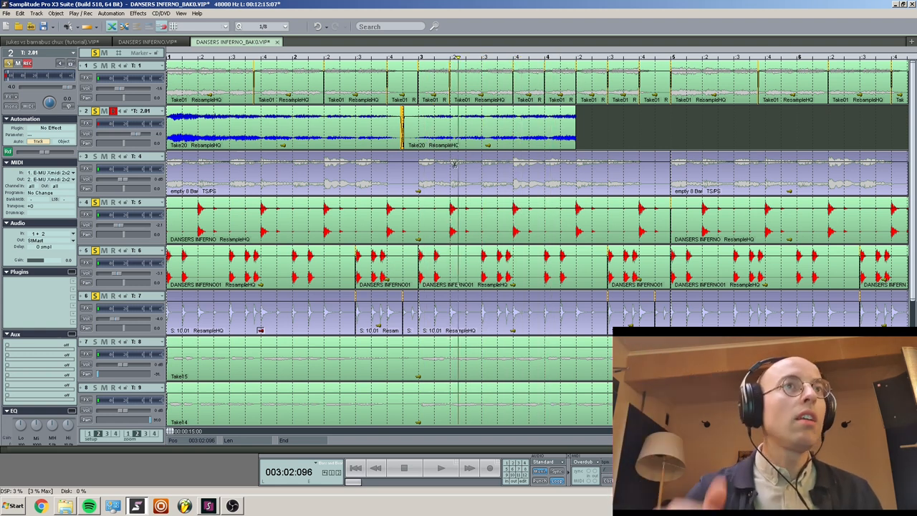
{"action": "left_click", "coordinate": [442, 467]}
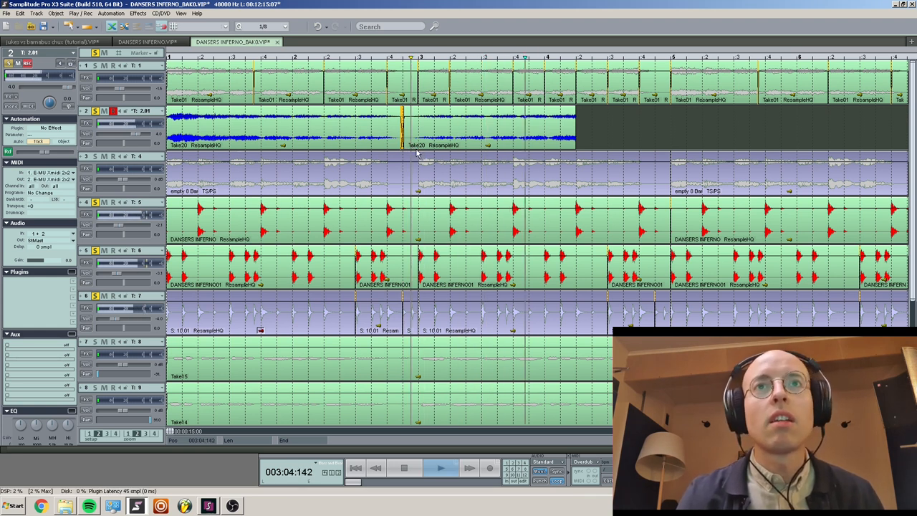
{"action": "left_click", "coordinate": [404, 467]}
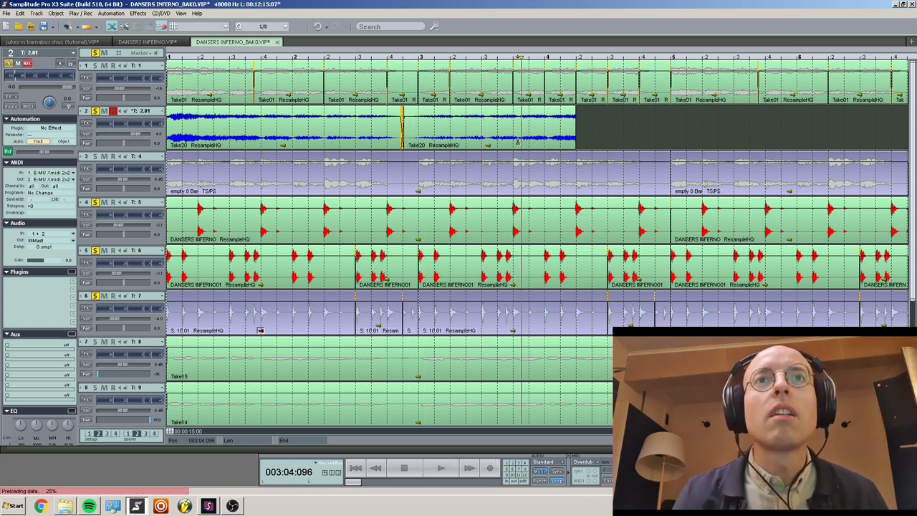
{"action": "left_click", "coordinate": [548, 129]}
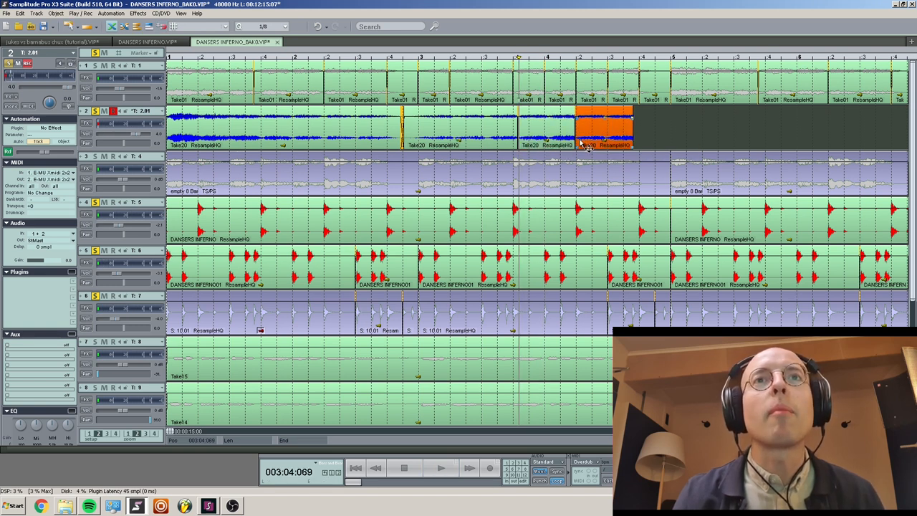
Step: Shorten the end slice and pitch it down in the Object Editor's Time/Pitch page, lengthening it
{"action": "left_click", "coordinate": [442, 467]}
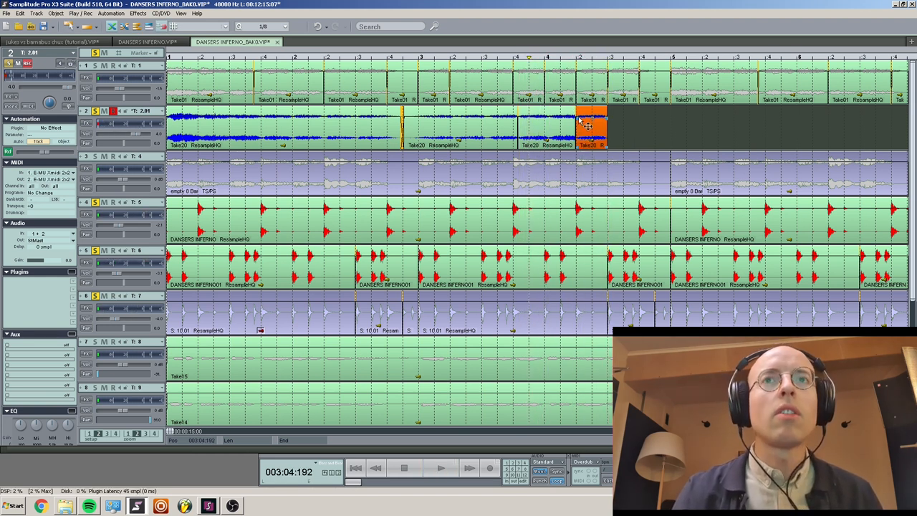
{"action": "double_click", "coordinate": [591, 129]}
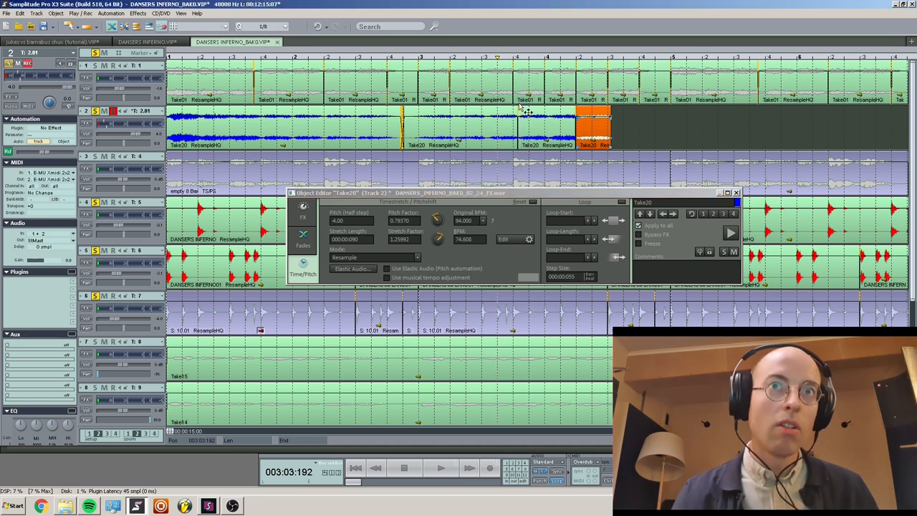
{"action": "left_click", "coordinate": [441, 467]}
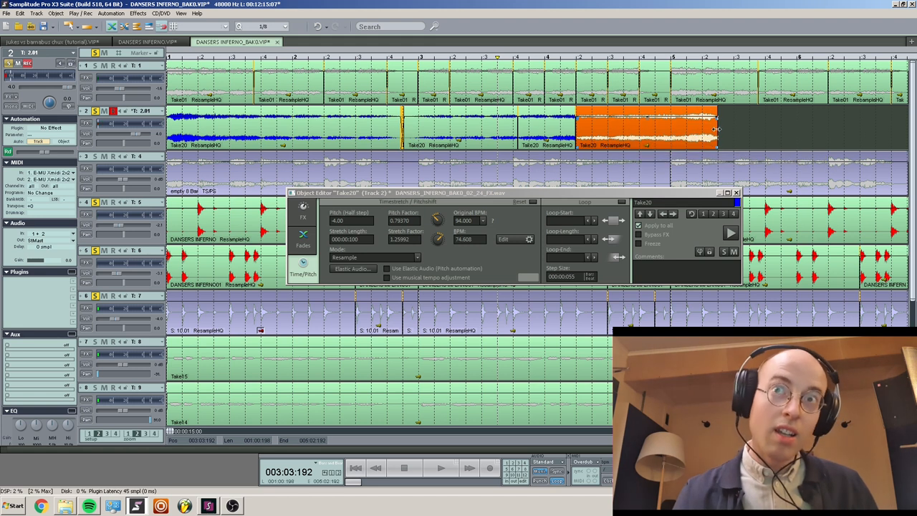
Step: Lower the end slice's pitch further, test a longer end and restore its short length
{"action": "left_click", "coordinate": [441, 467]}
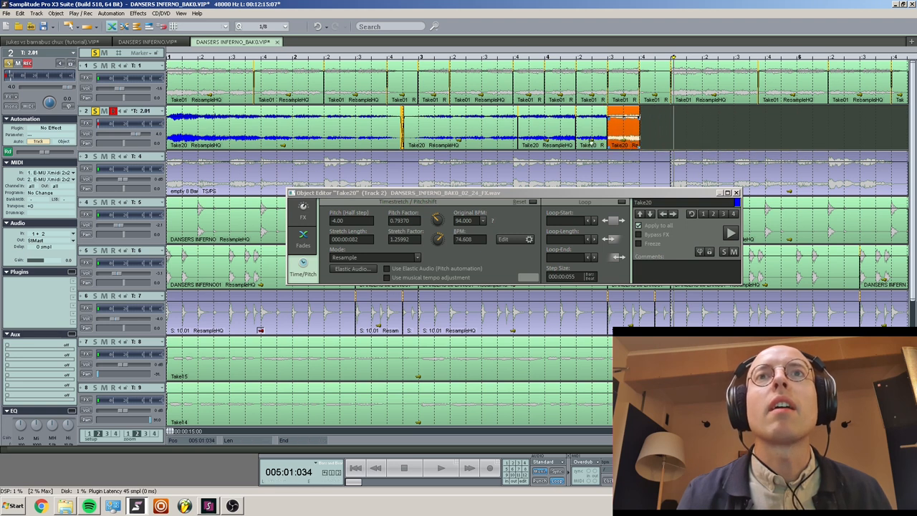
{"action": "left_click", "coordinate": [441, 467]}
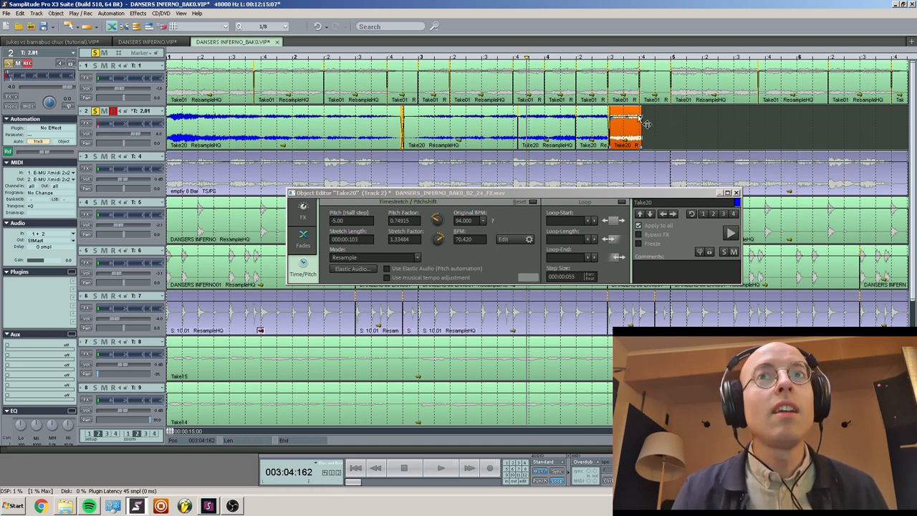
{"action": "left_click_drag", "start_coordinate": [639, 129], "coordinate": [677, 129]}
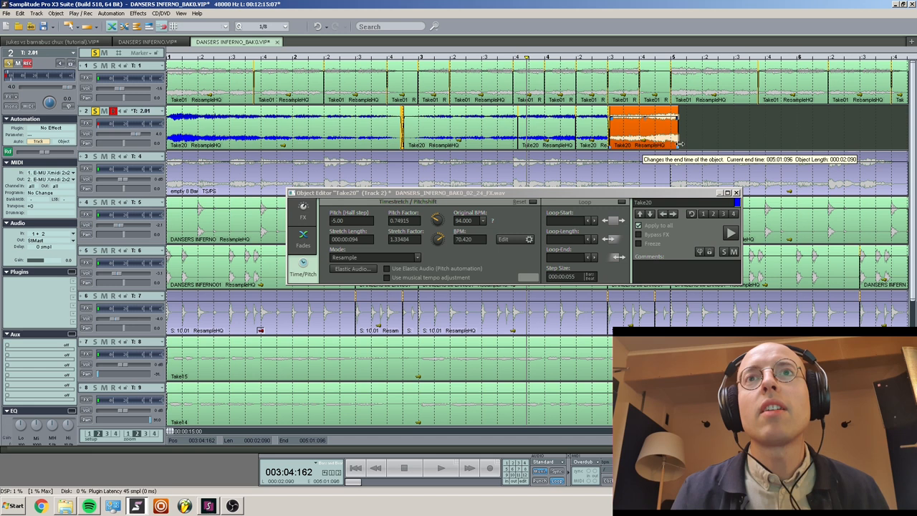
{"action": "left_click_drag", "start_coordinate": [681, 129], "coordinate": [637, 129]}
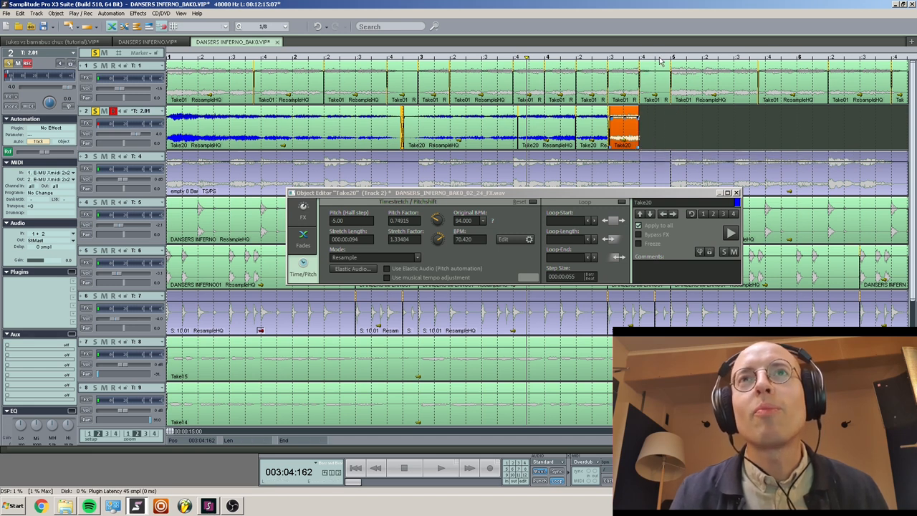
{"action": "mouse_move", "coordinate": [643, 63]}
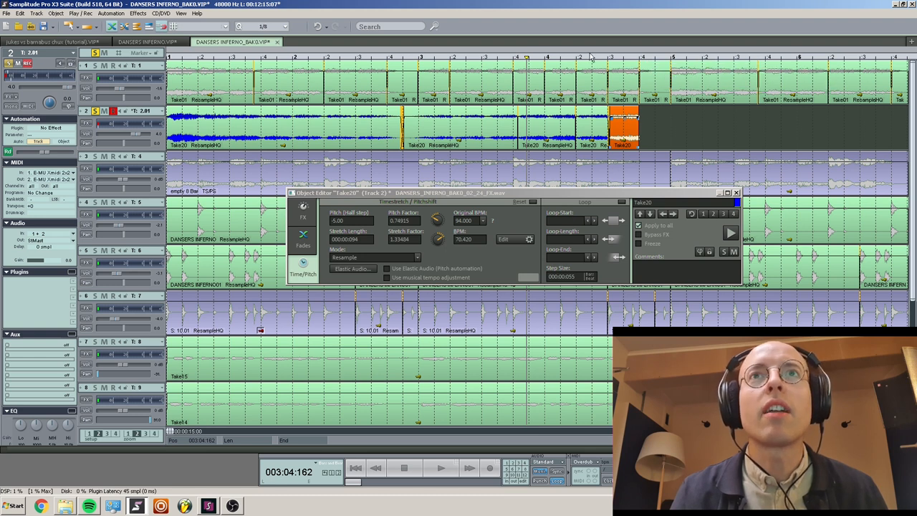
Step: Move the sample slices to new positions later on track 2, reordering them over the drums
{"action": "left_click", "coordinate": [439, 467]}
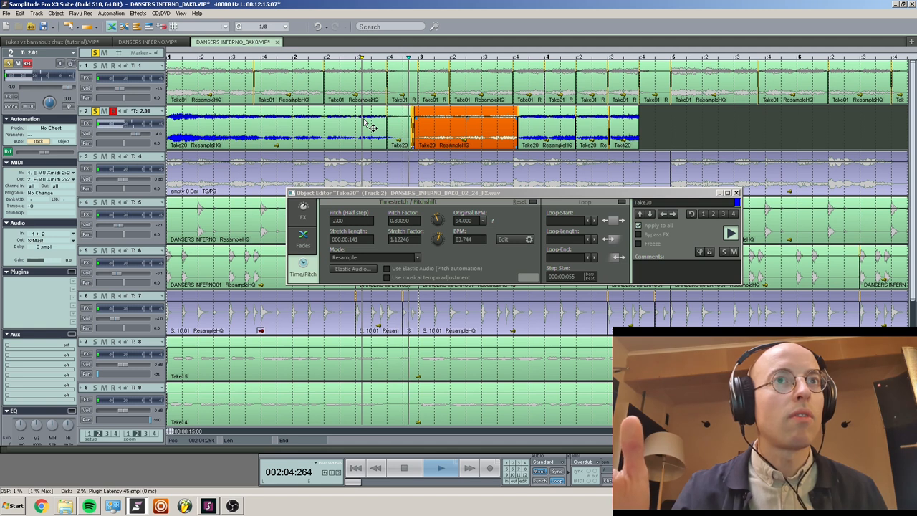
{"action": "left_click_drag", "start_coordinate": [466, 129], "coordinate": [659, 129]}
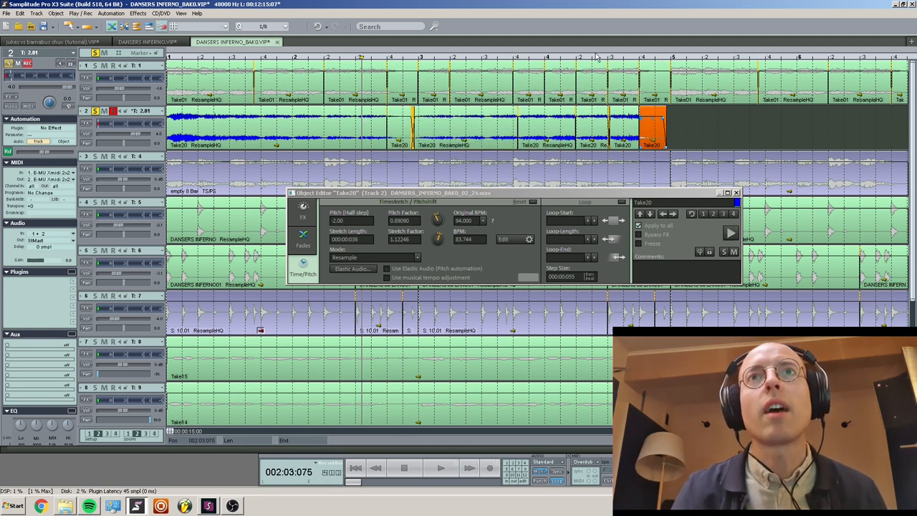
{"action": "left_click", "coordinate": [442, 467]}
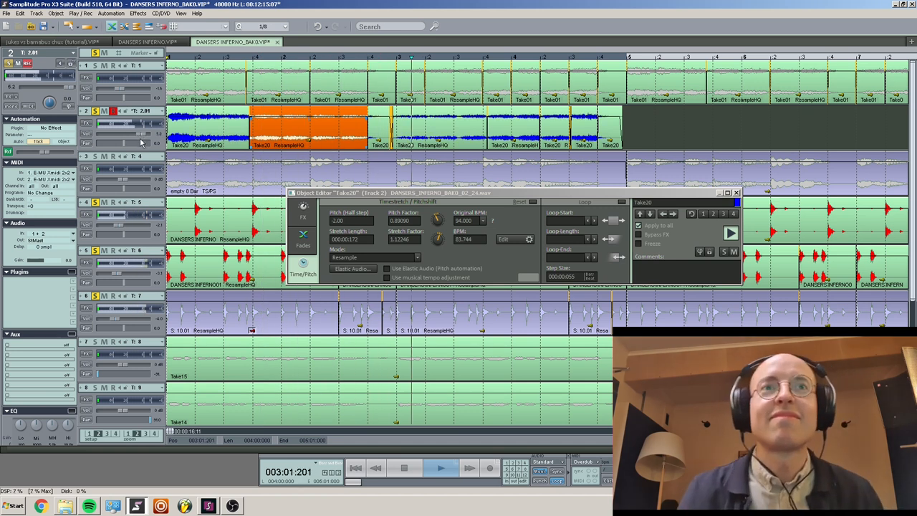
{"action": "left_click_drag", "start_coordinate": [308, 129], "coordinate": [437, 129]}
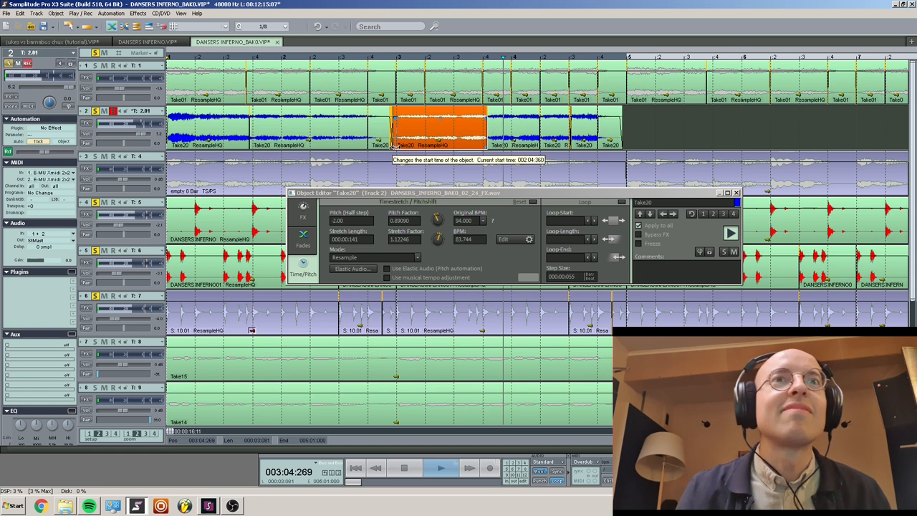